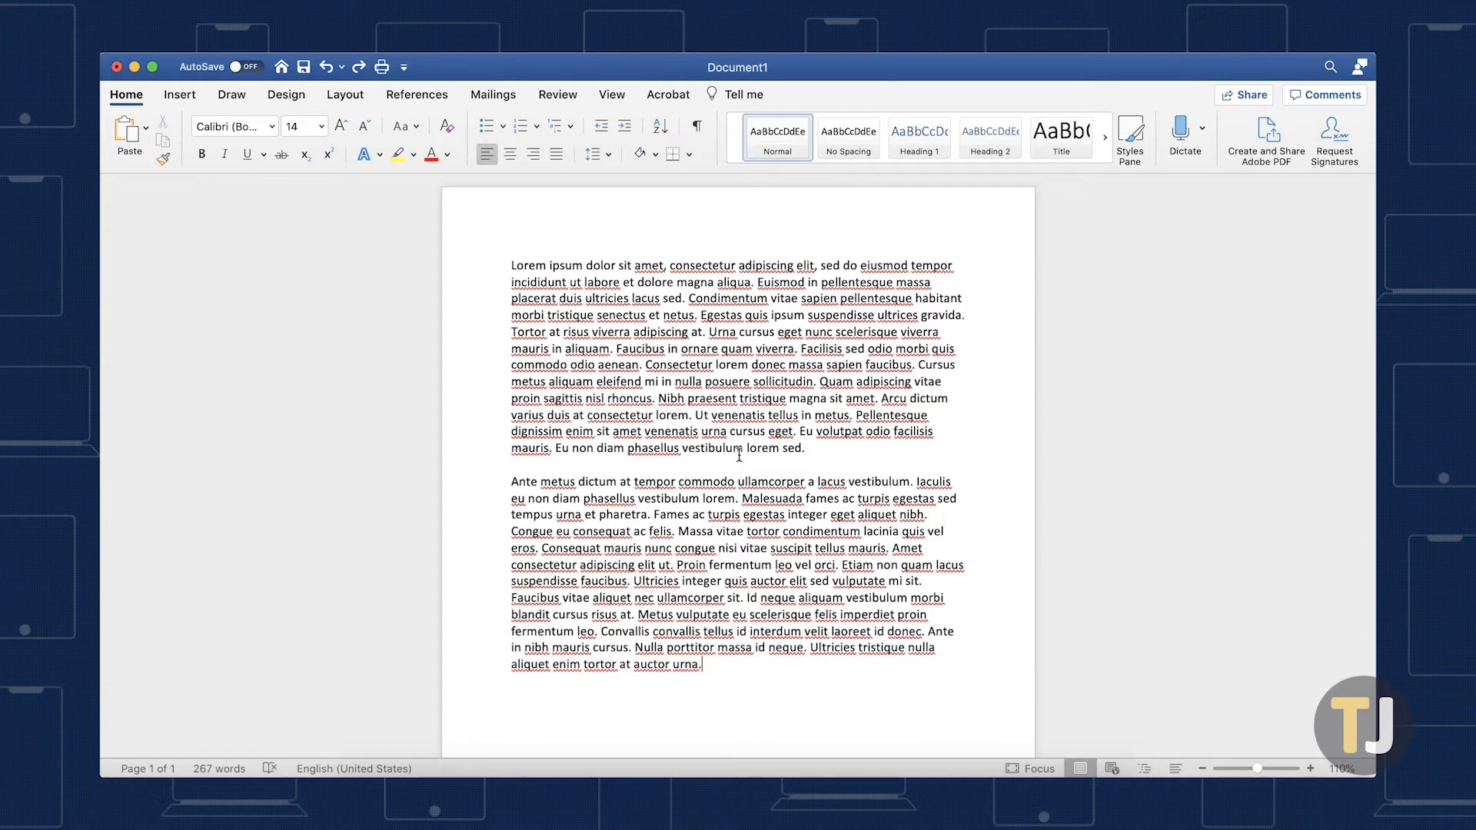
# Step: Switch the ribbon to the Review tab to show the track changes tools
pyautogui.click(556, 94)
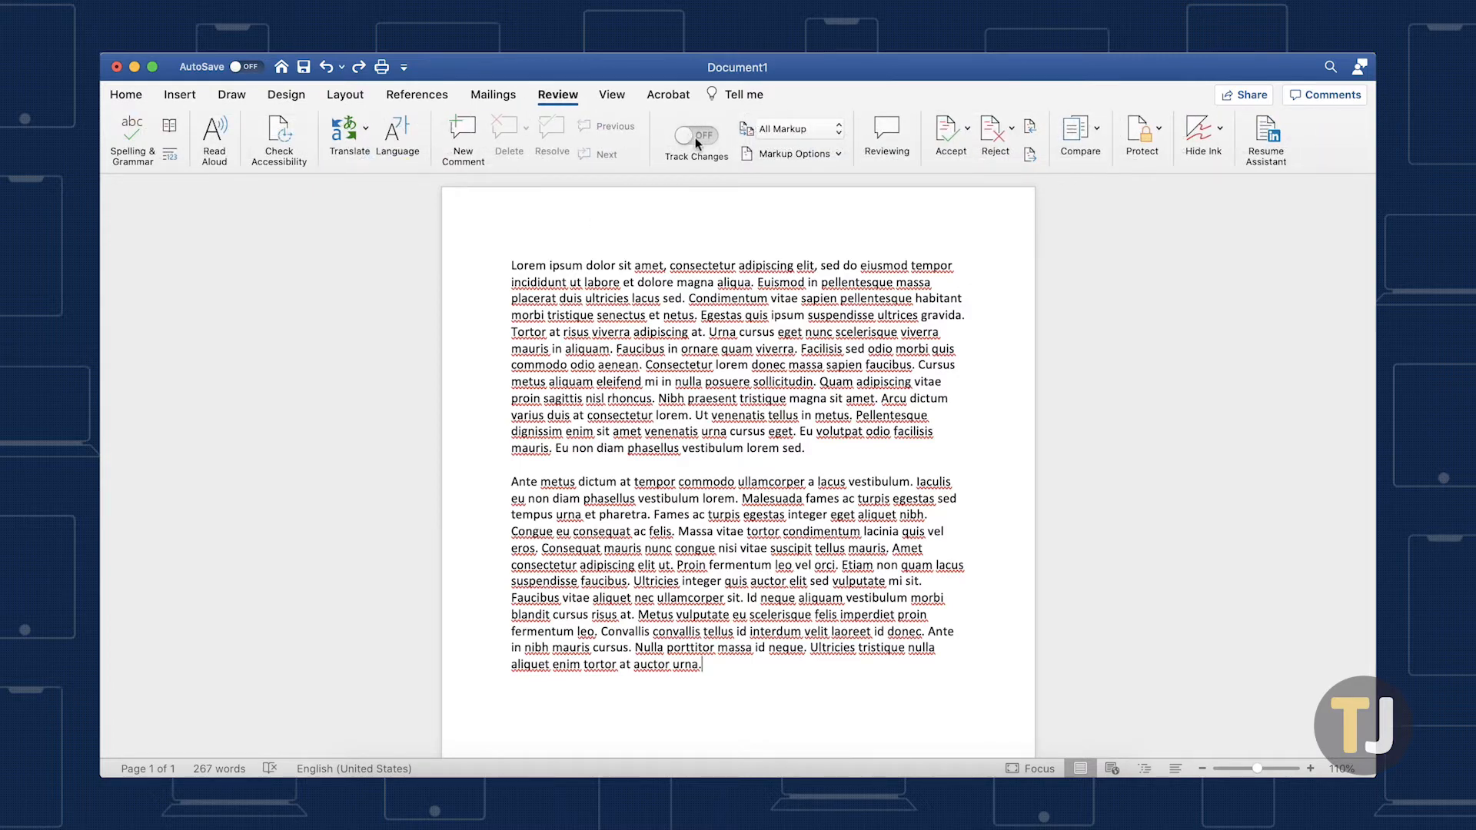
# Step: Turn on Track Changes so edits are recorded
pyautogui.click(696, 135)
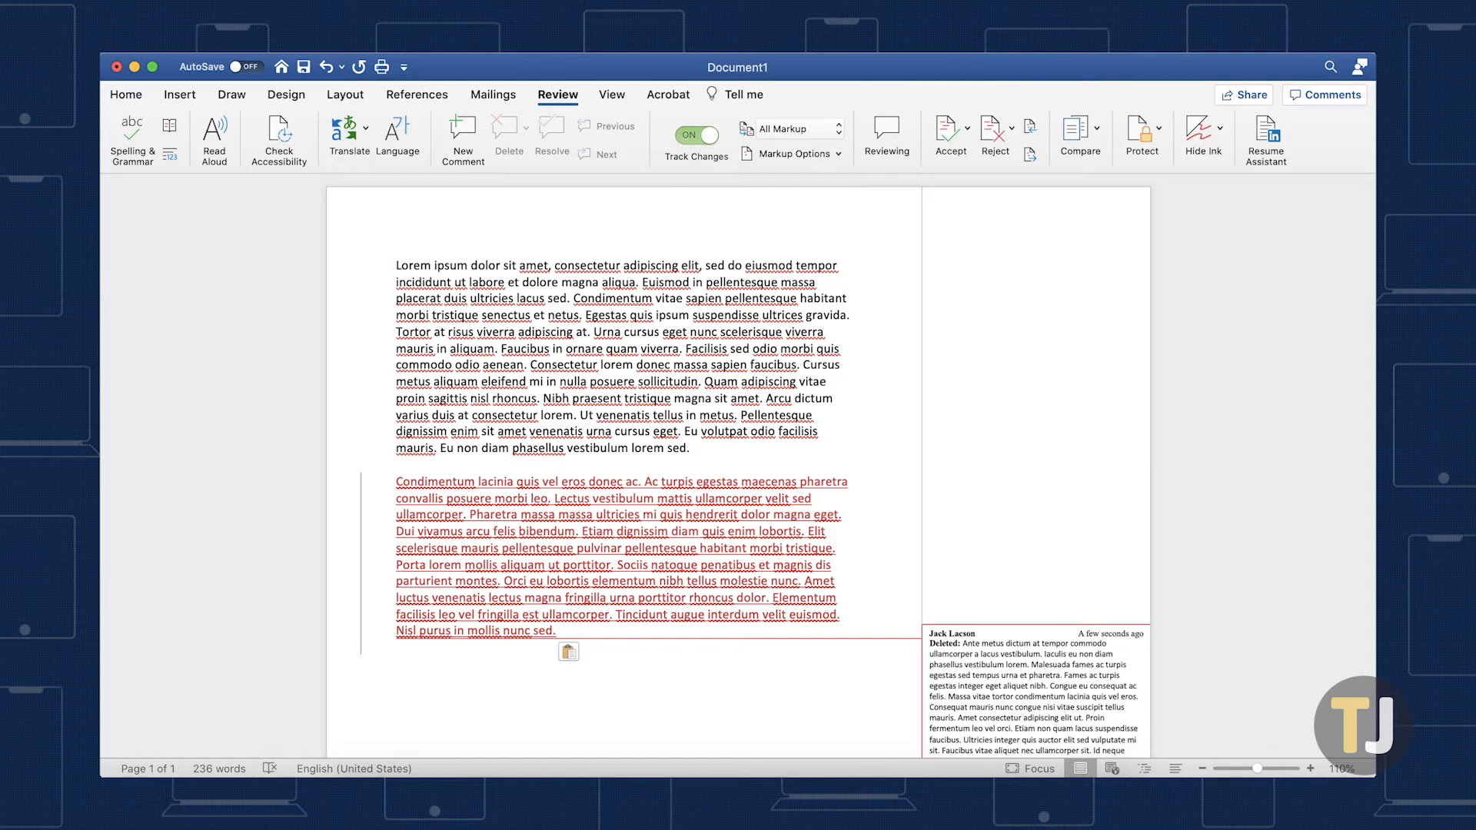
pyautogui.moveTo(563, 629)
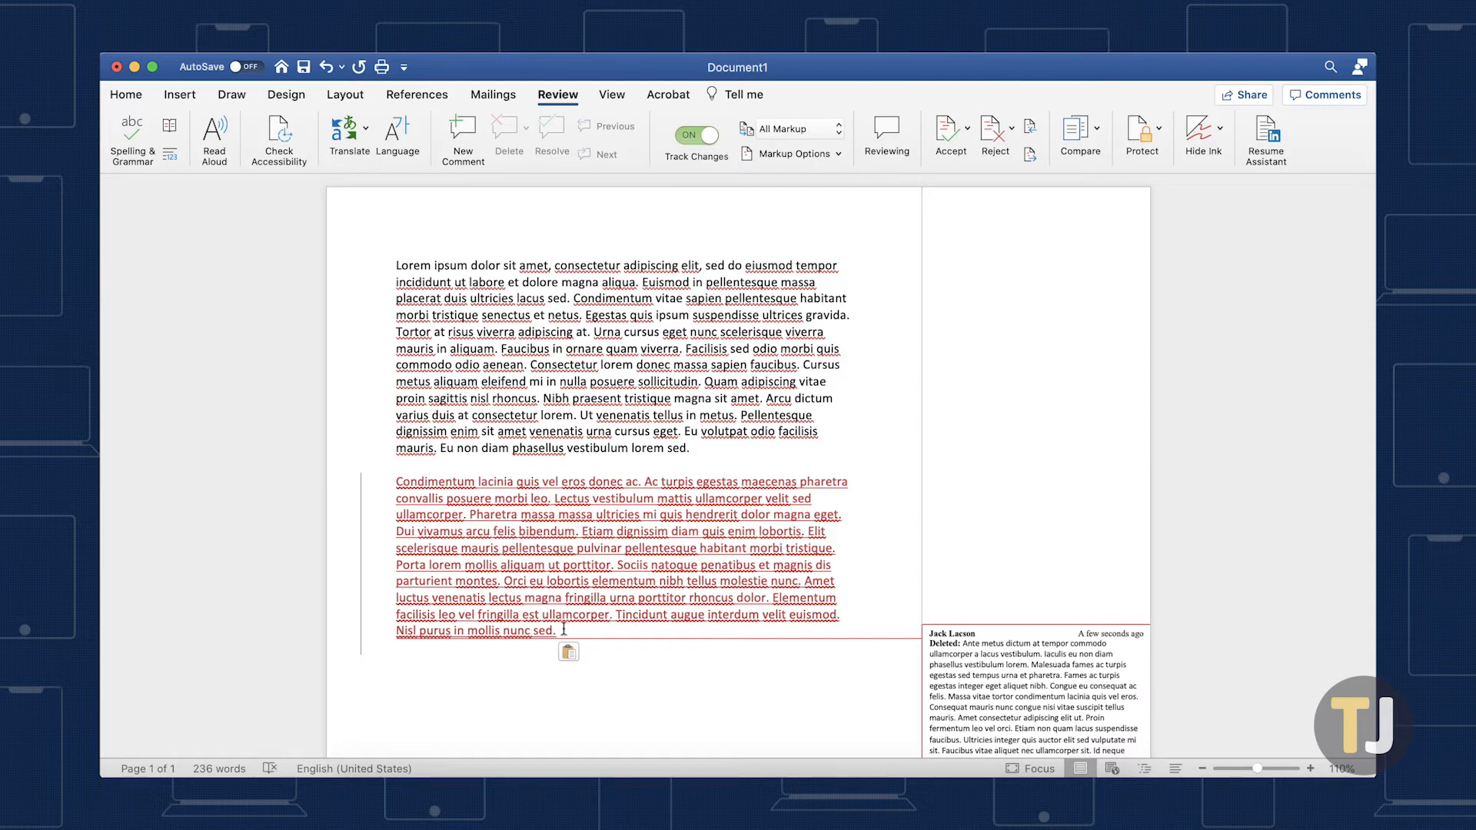
# Step: Reject the newly inserted red paragraph, keeping the original paragraph's tracked deletion
pyautogui.moveTo(397, 481); pyautogui.dragTo(555, 630)
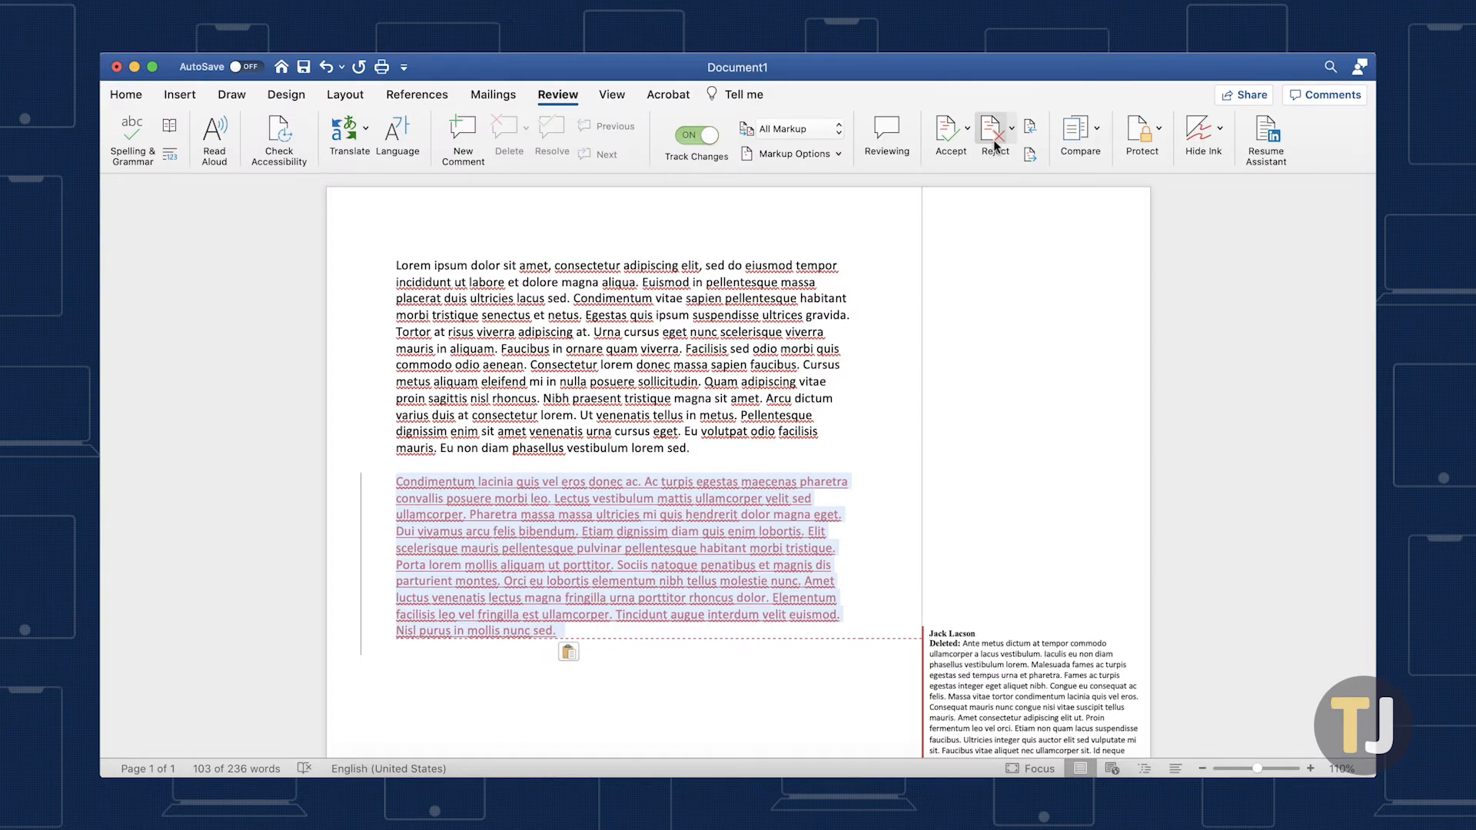
pyautogui.click(989, 133)
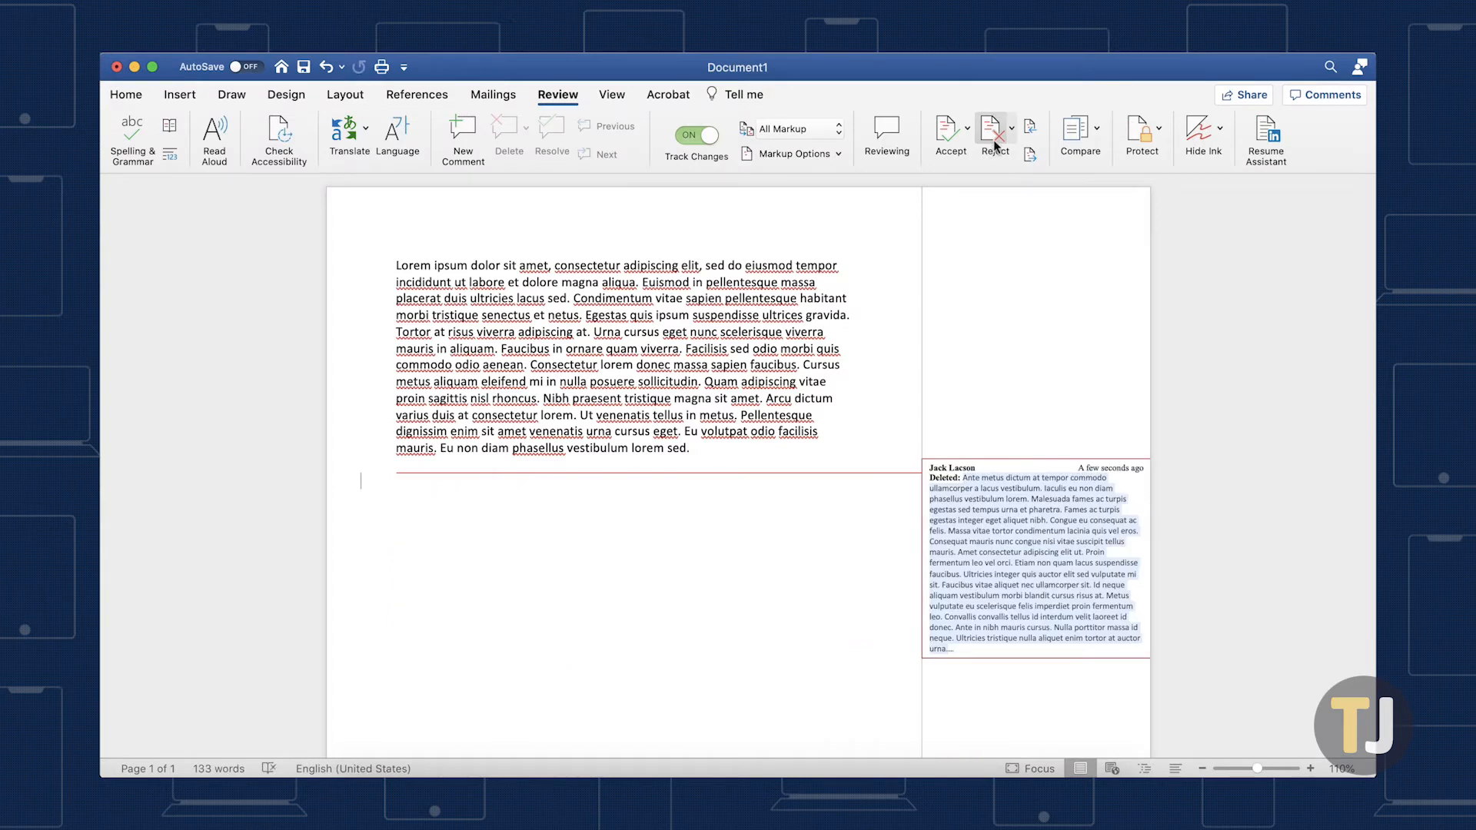
pyautogui.moveTo(978, 144)
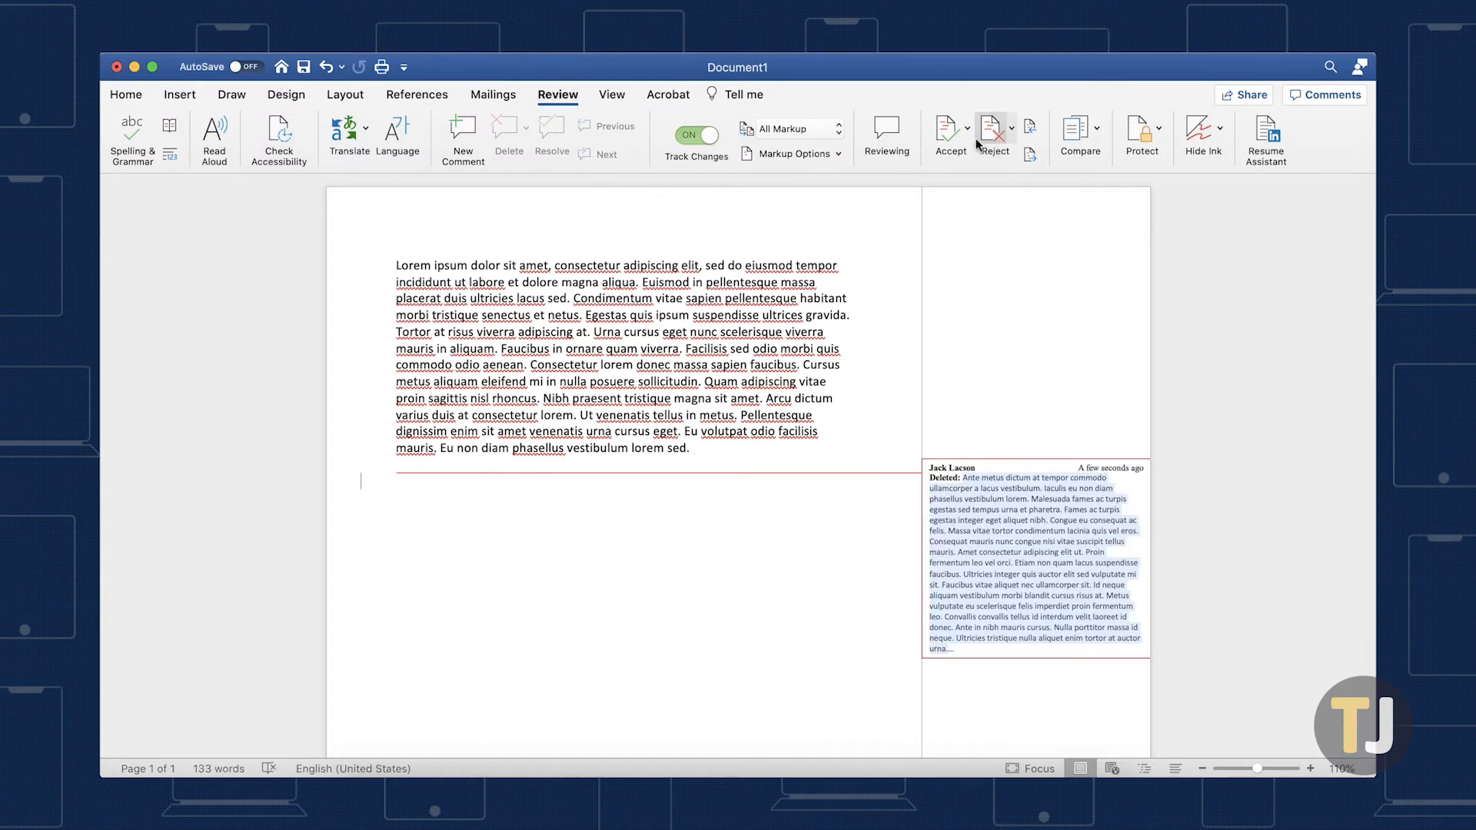
pyautogui.click(948, 132)
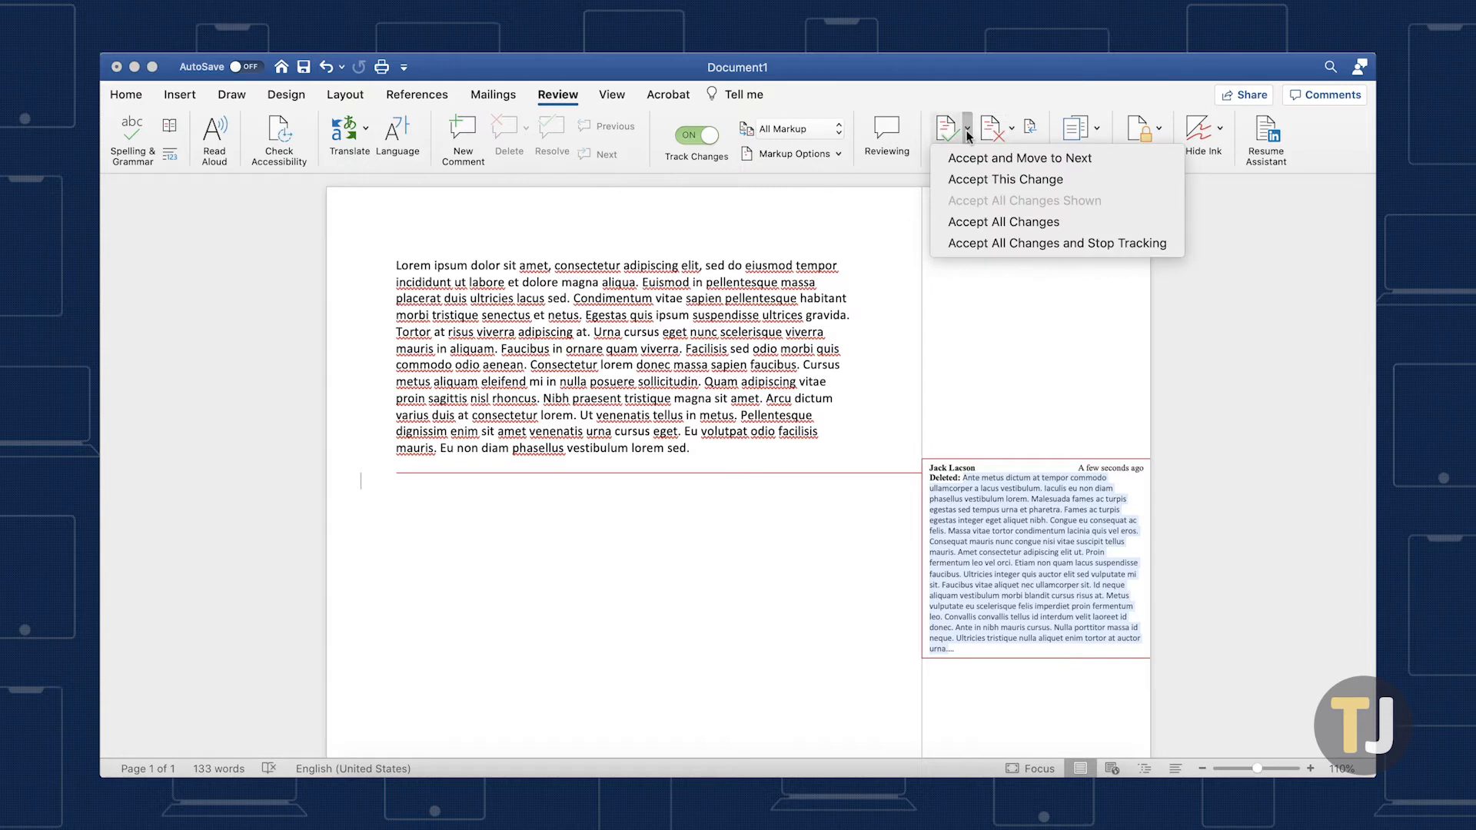
pyautogui.click(1012, 129)
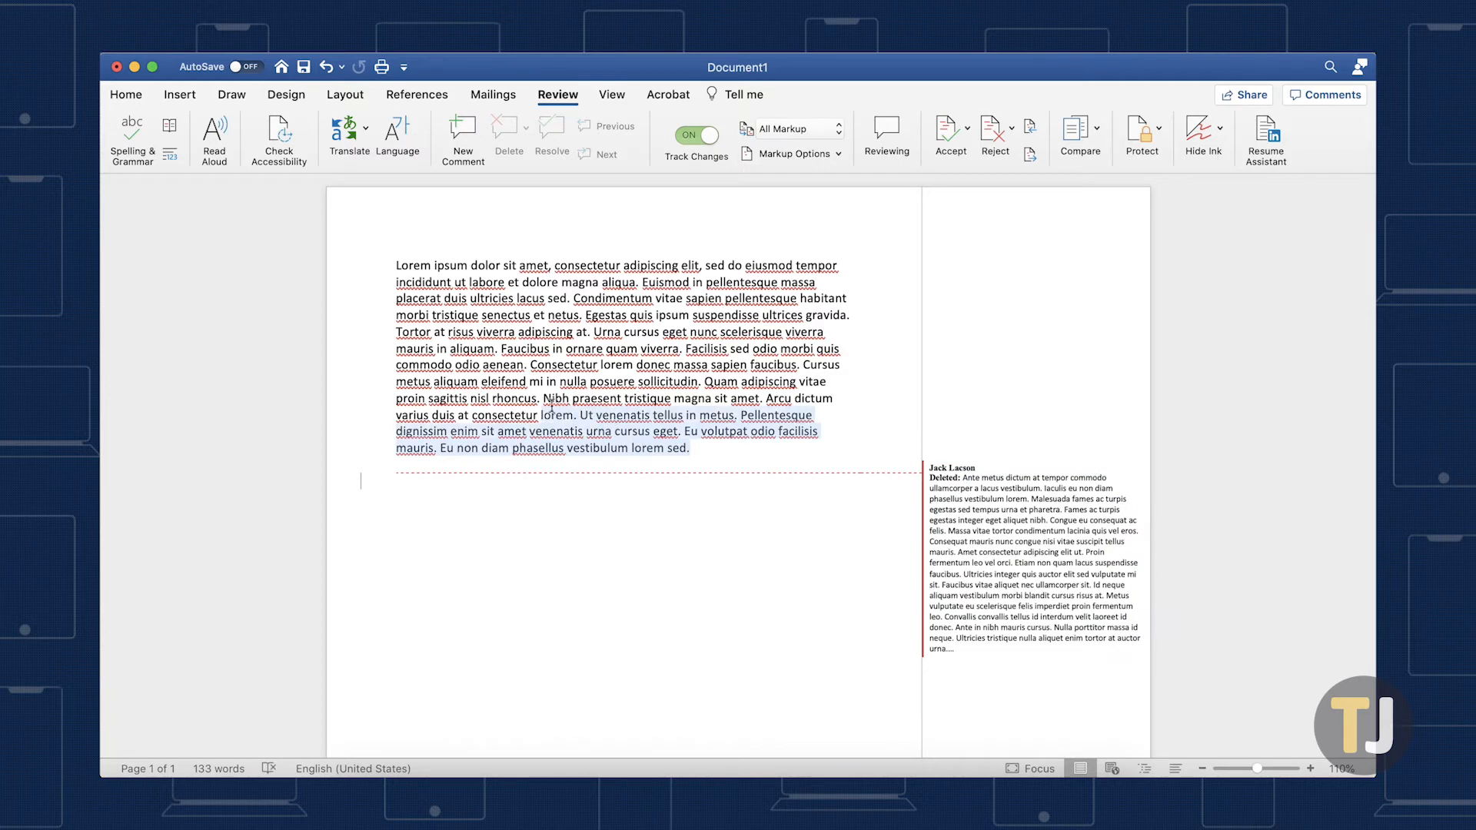
# Step: Add a new comment to the first paragraph's closing passage and start its text
pyautogui.rightClick(553, 397)
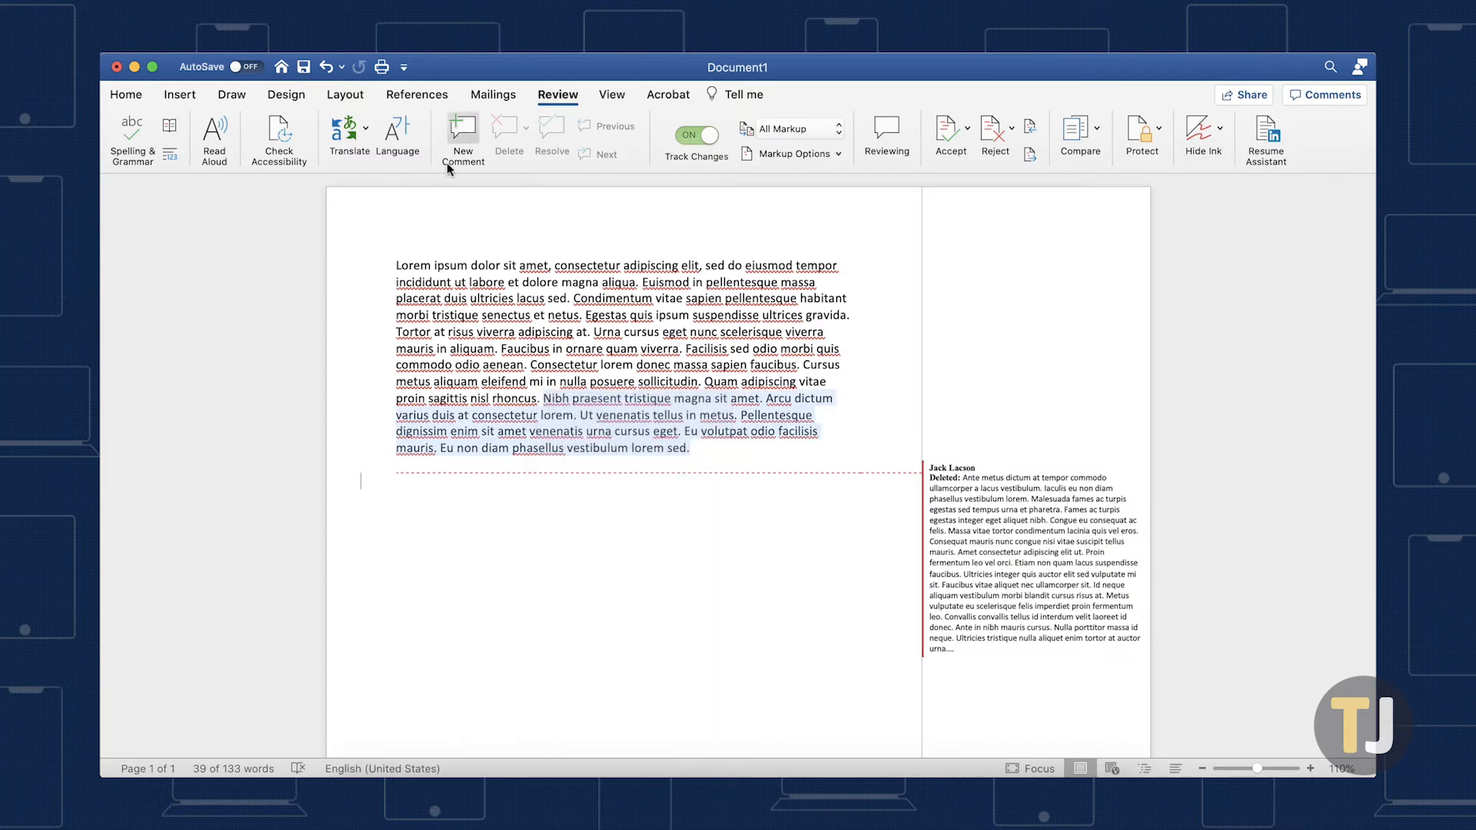
pyautogui.click(461, 137)
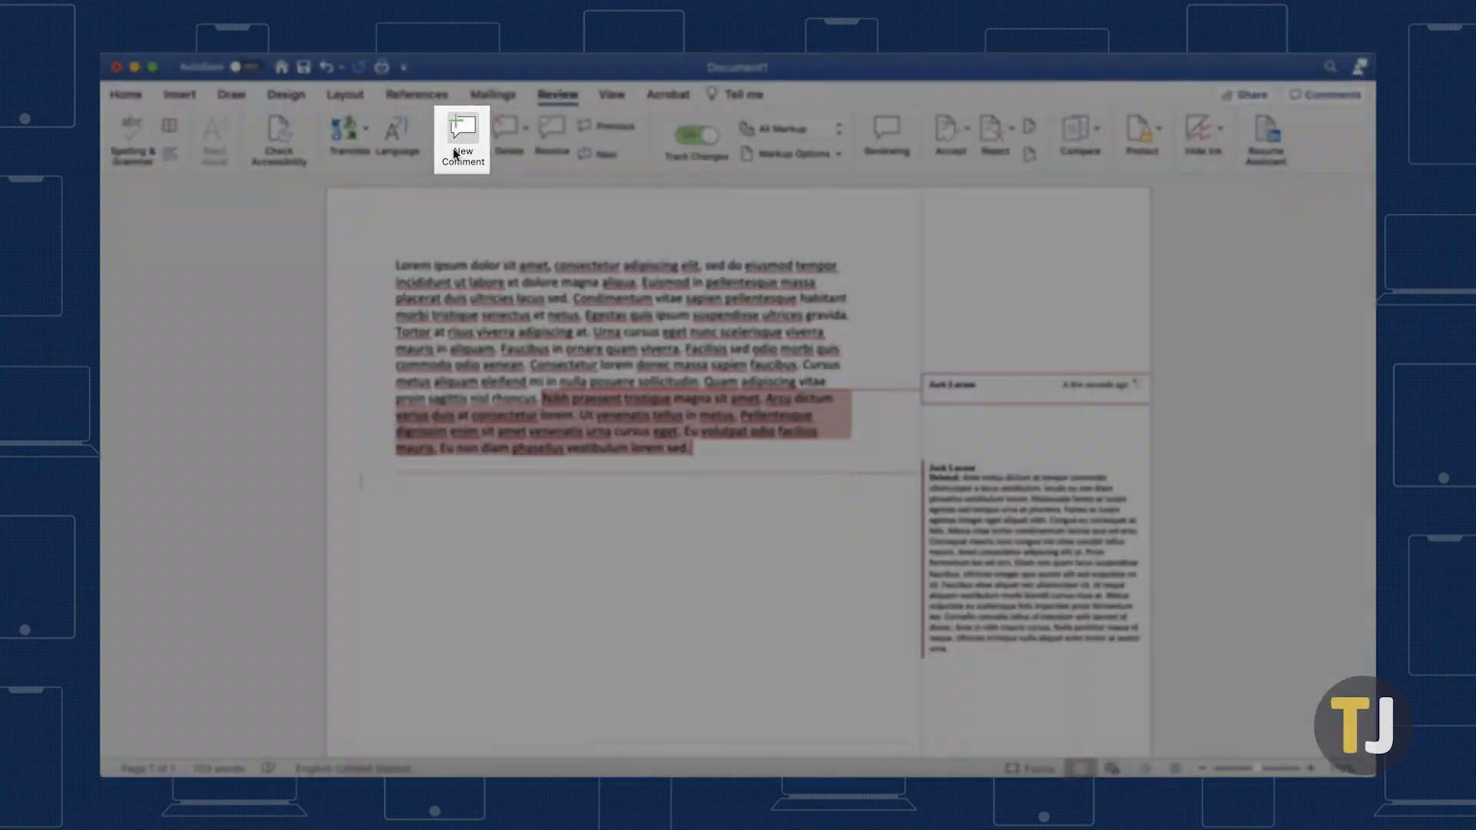
pyautogui.click(461, 139)
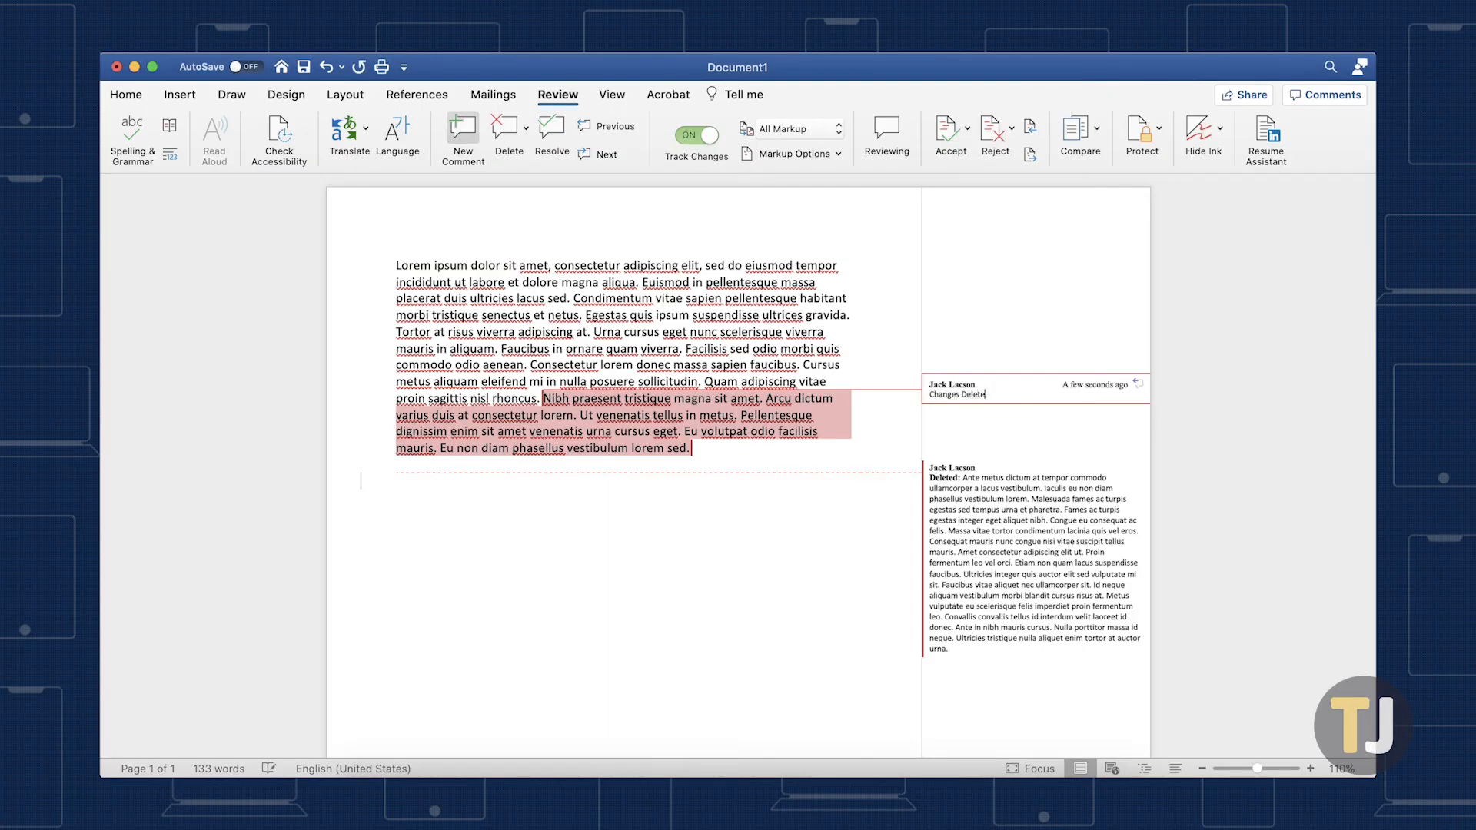